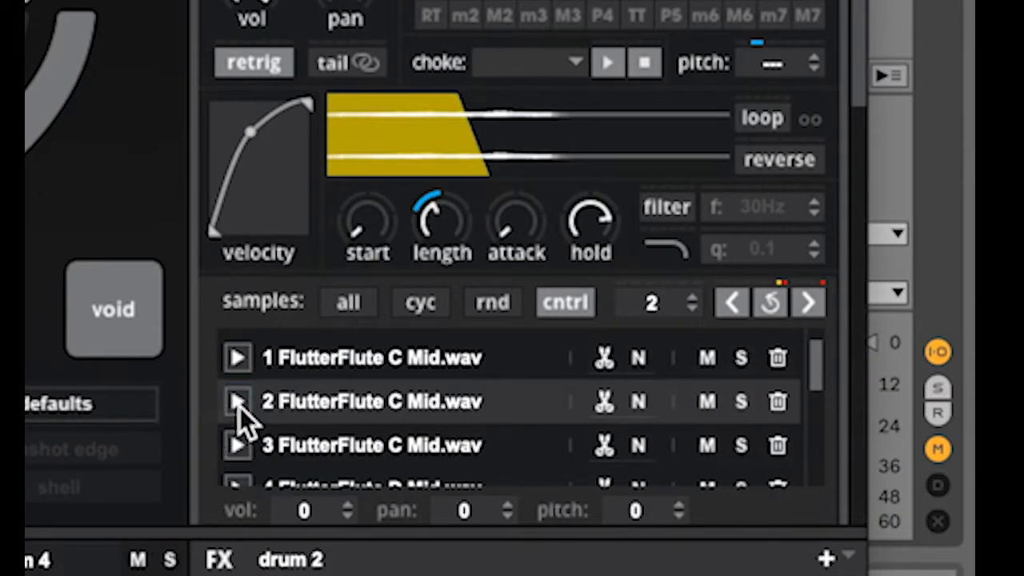
Step: Preview the FlutterFlute C Mid samples, then audition drum 2 and drum 3 flute samplers
click(807, 302)
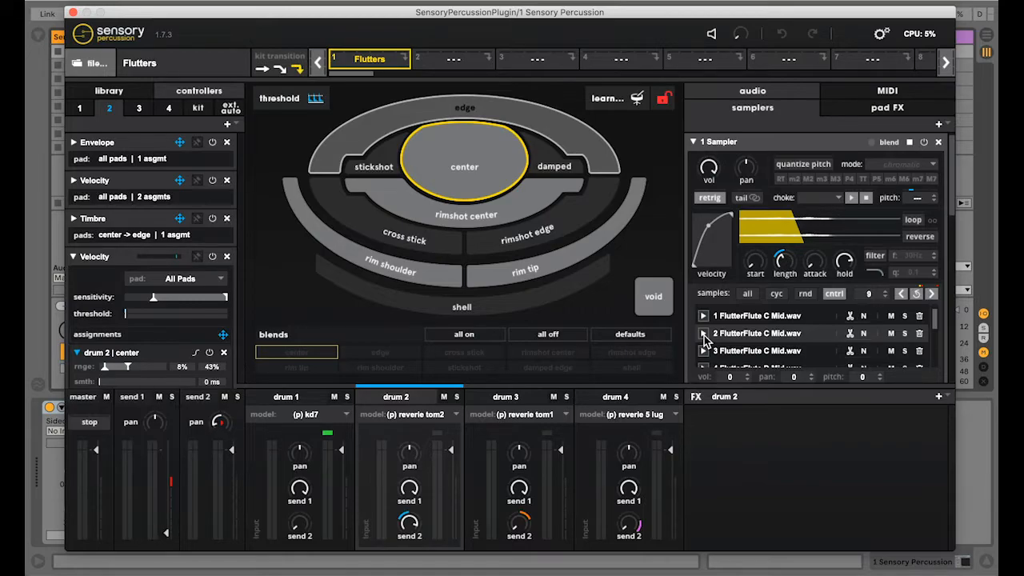
click(868, 289)
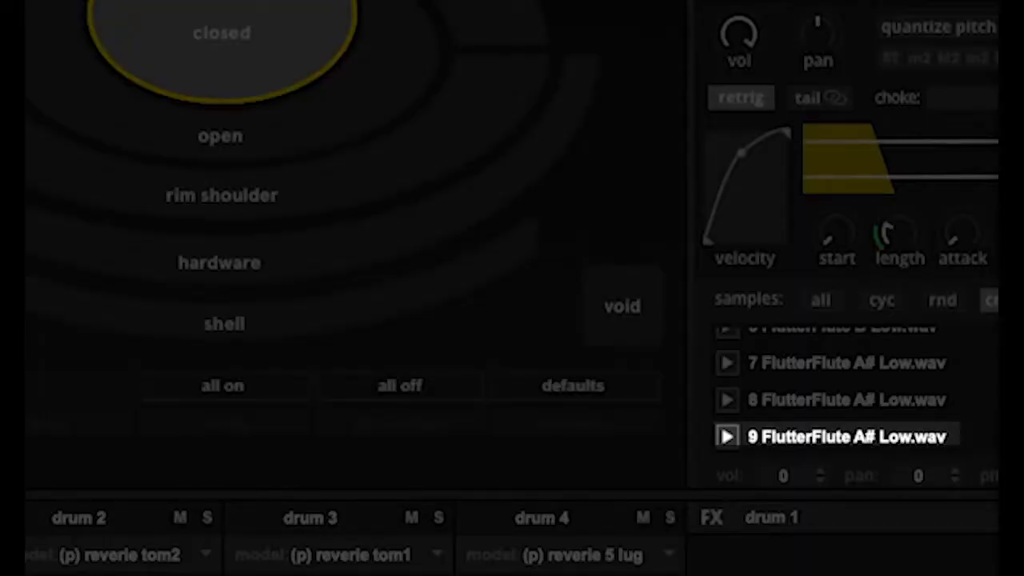
click(79, 517)
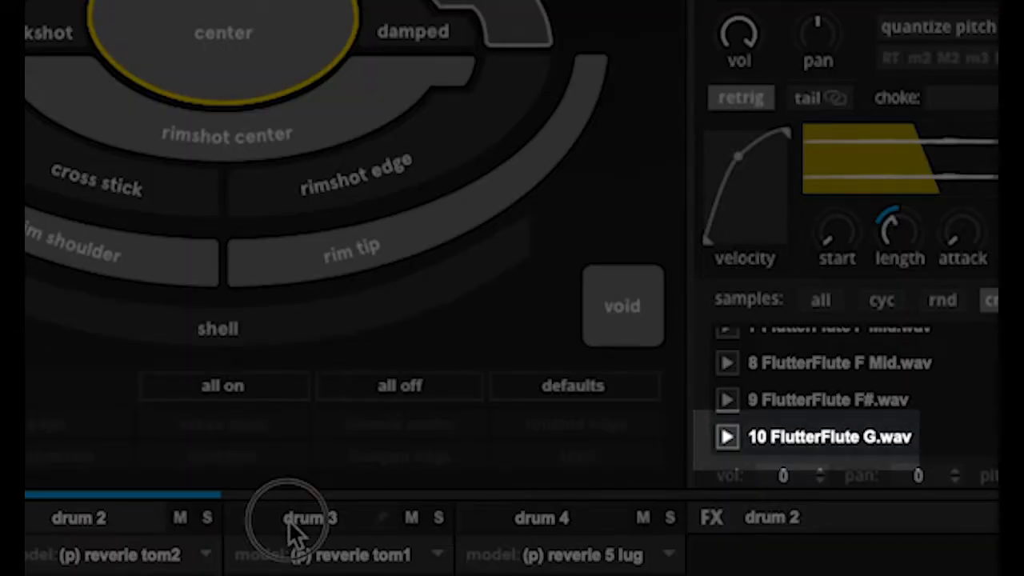
click(310, 517)
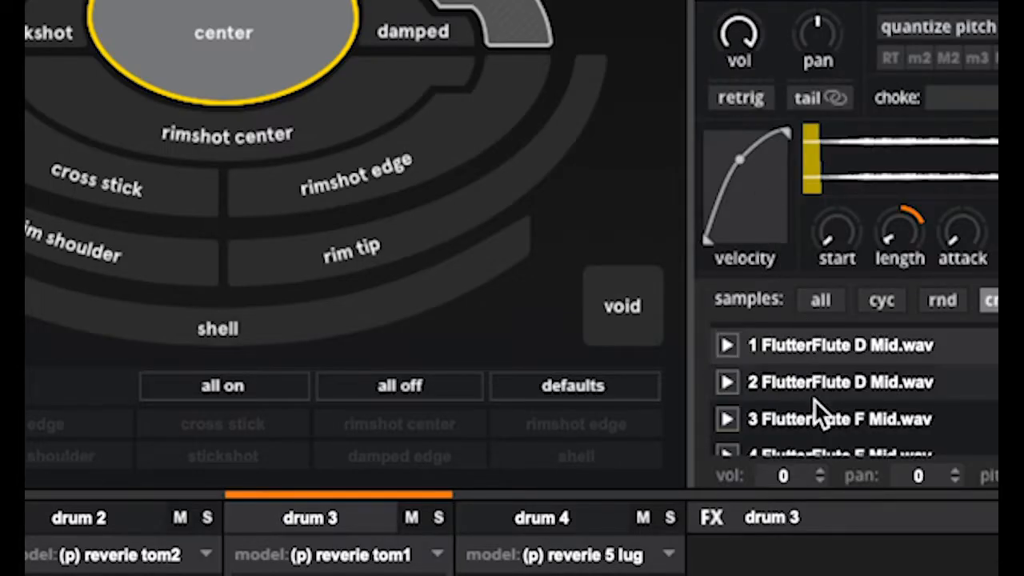
click(541, 517)
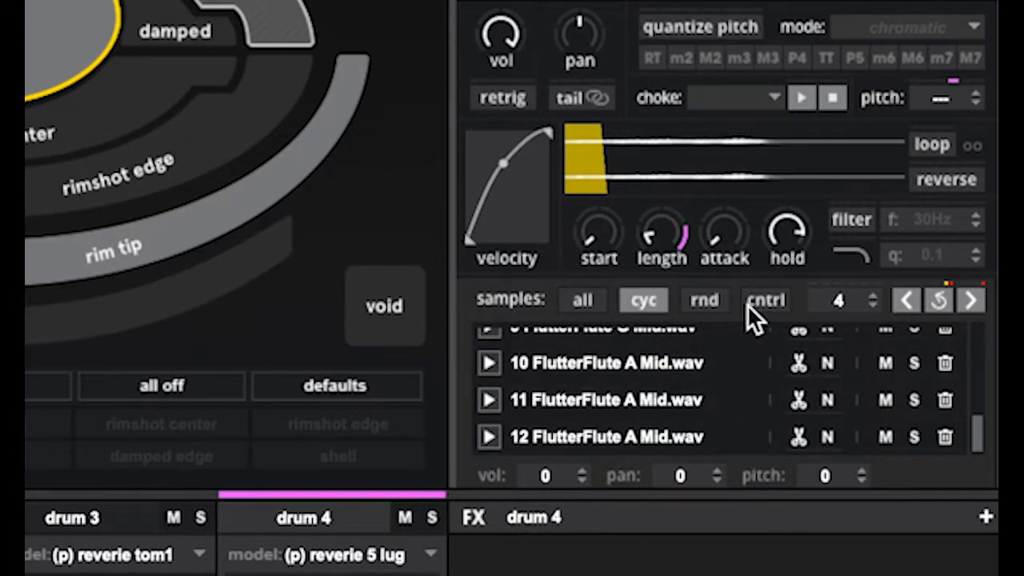
mouse_move(766, 300)
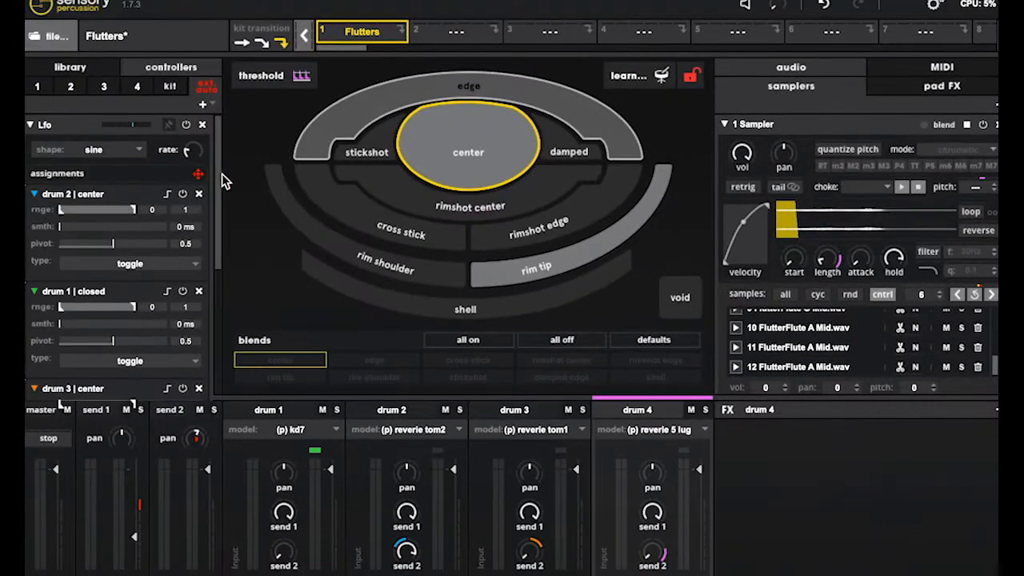
Step: Scroll the samplers panel down to drum 4's TR-808 closed hi-hat sampler
scroll(down, 3)
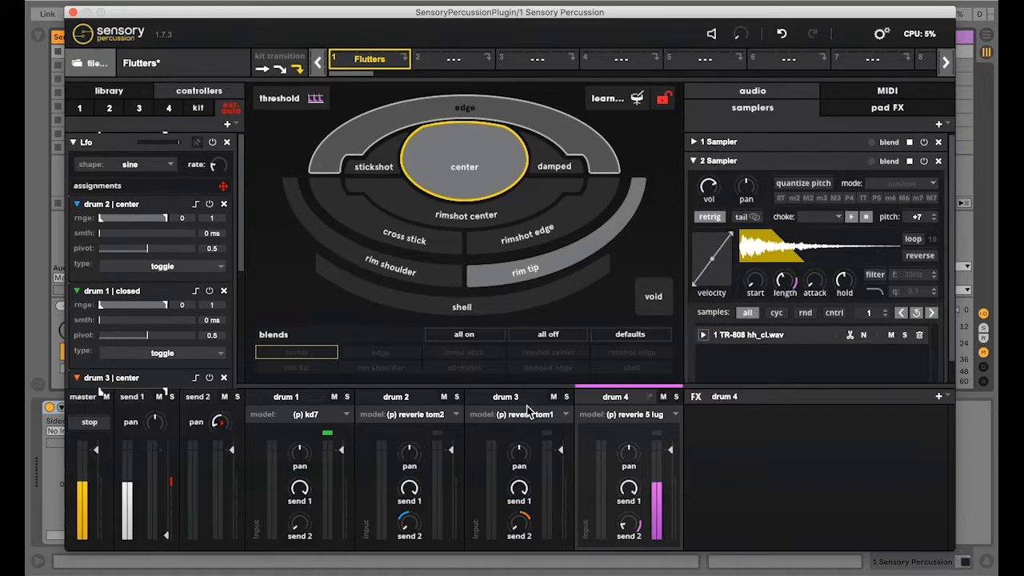
Step: Switch to drum 2's samplers and step through the SILENCE sample list
click(504, 396)
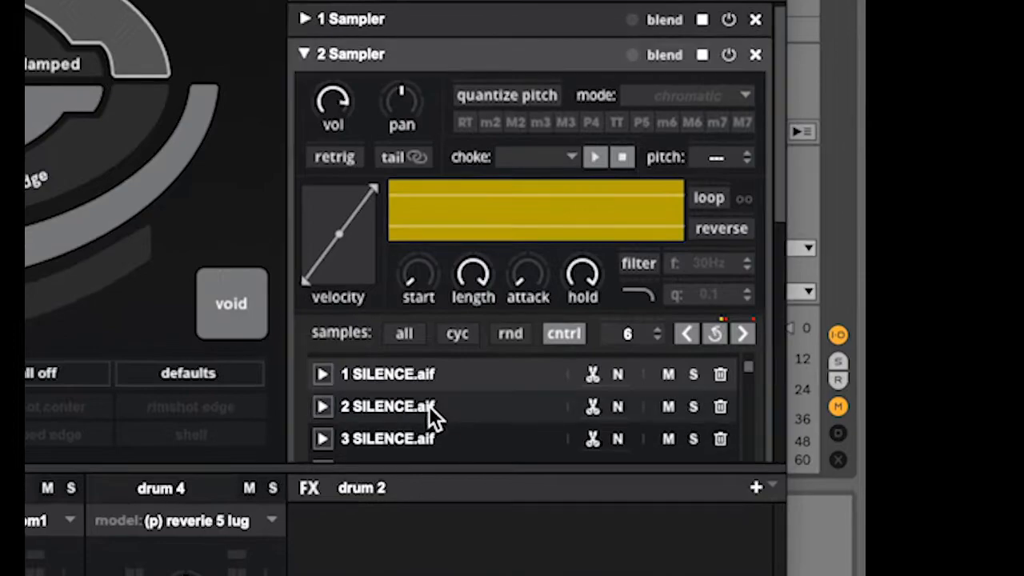
click(740, 333)
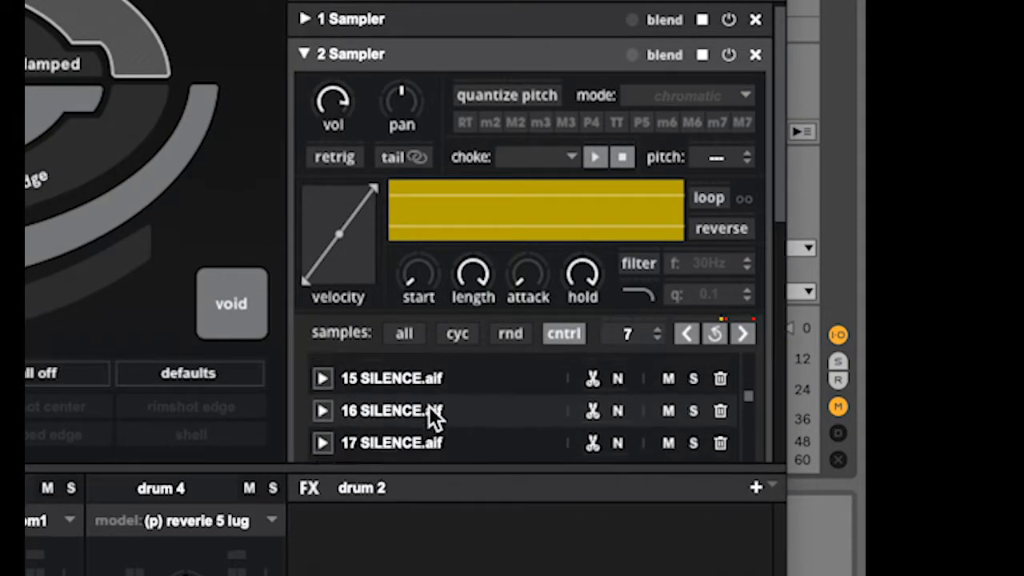
click(741, 333)
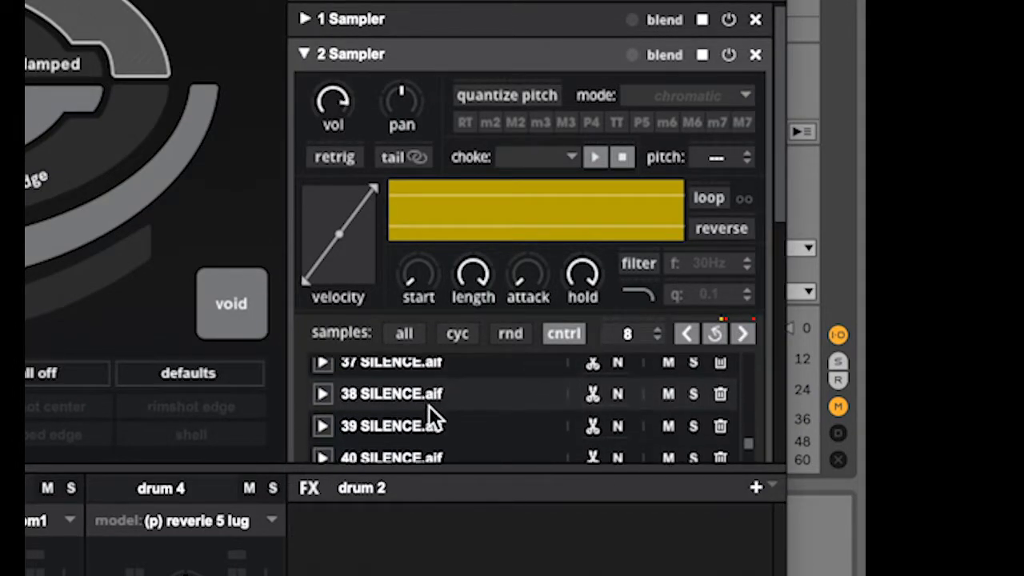
scroll(down, 3)
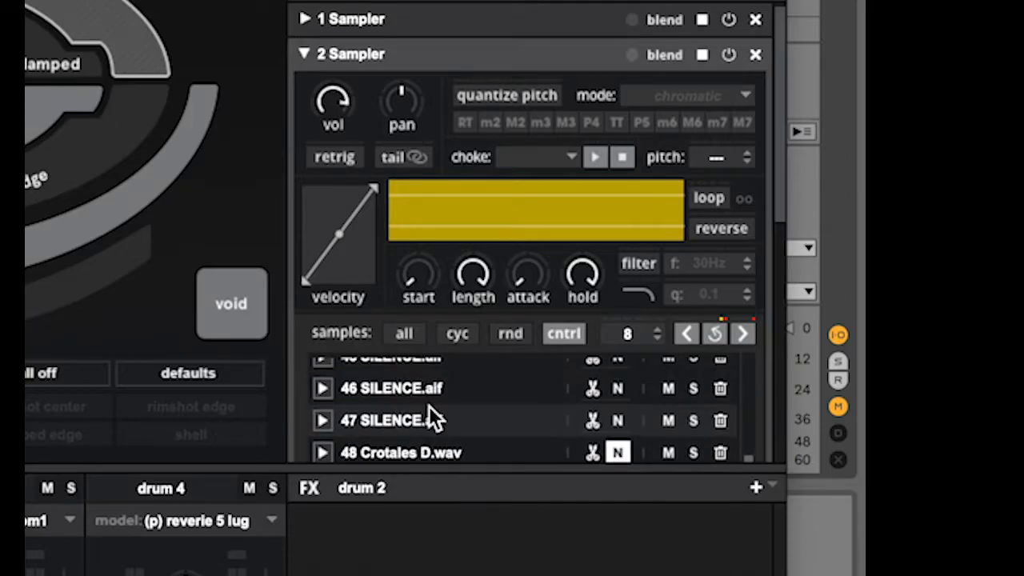
click(742, 334)
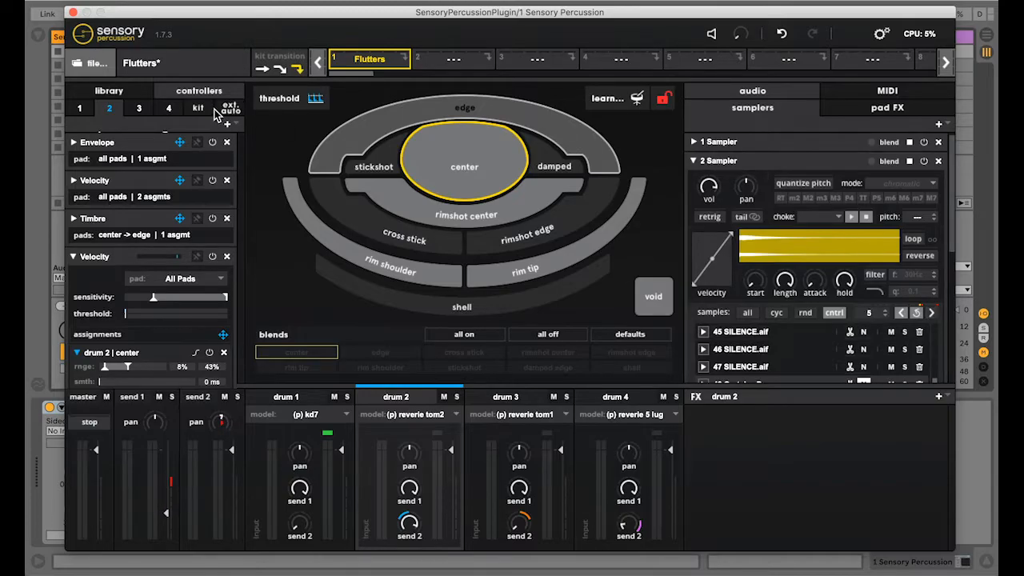
Step: Show the kit-wide controllers, including the All Pads Envelope on drum 4
click(198, 108)
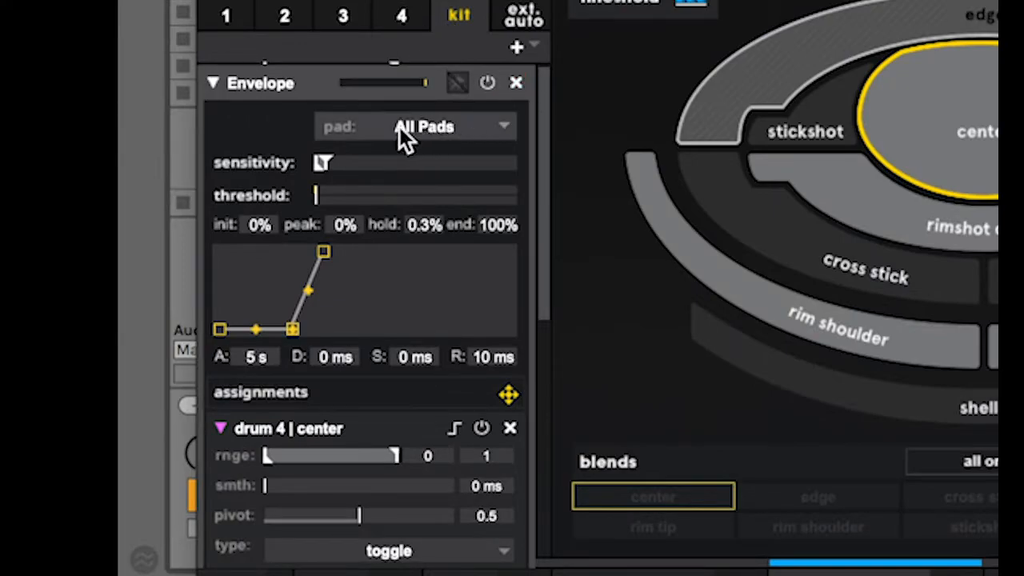
mouse_move(224, 348)
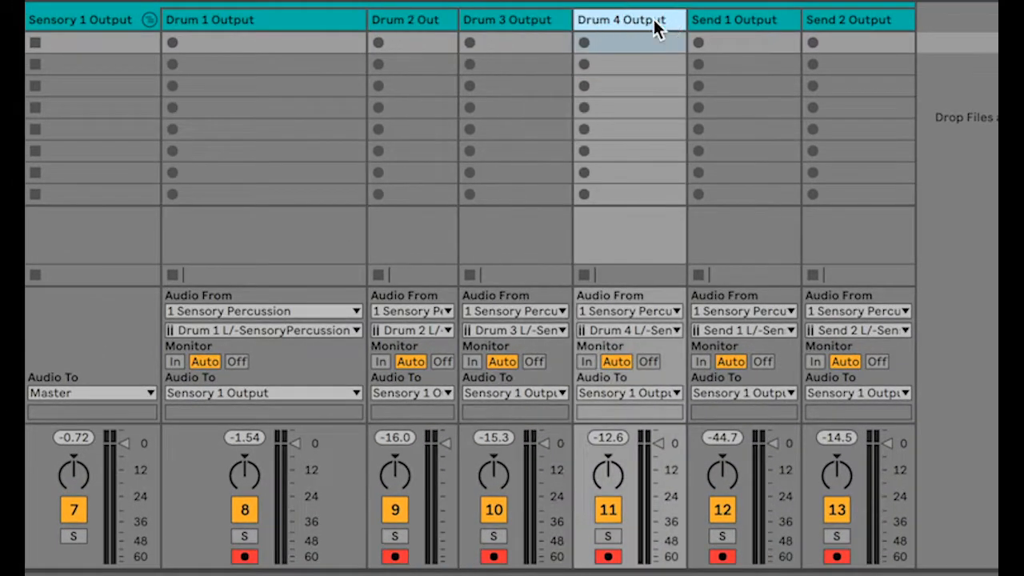
Step: Select the drum 4 output track to review its clips, then change the view
click(847, 19)
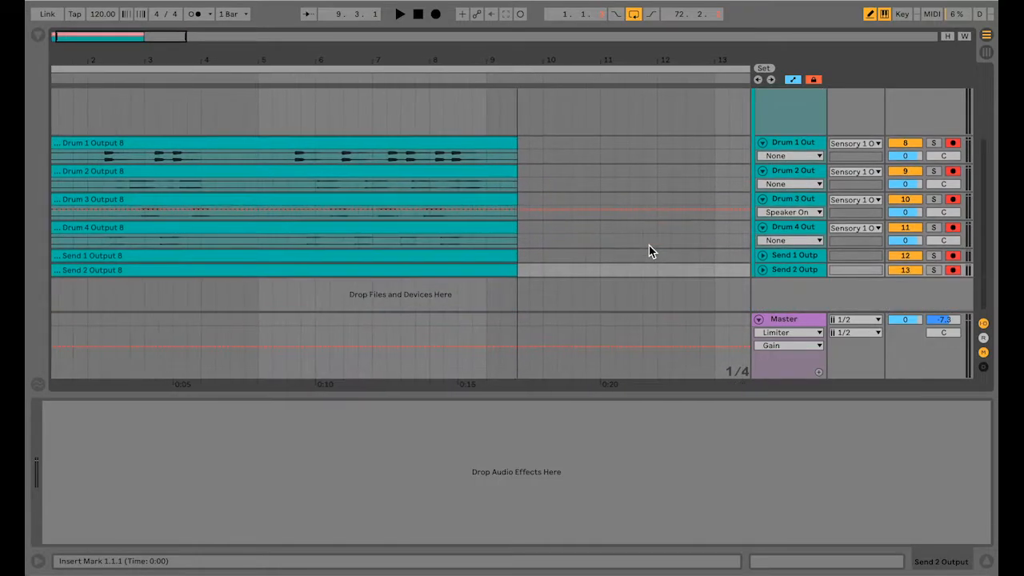
click(399, 13)
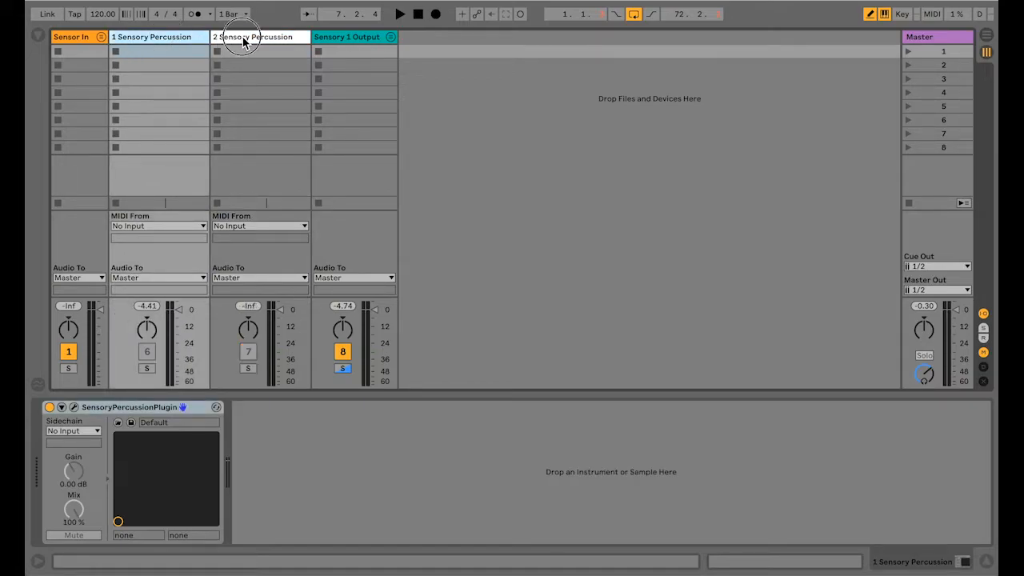
Step: Select the second Sensory Percussion track and toggle its second sampler
click(252, 36)
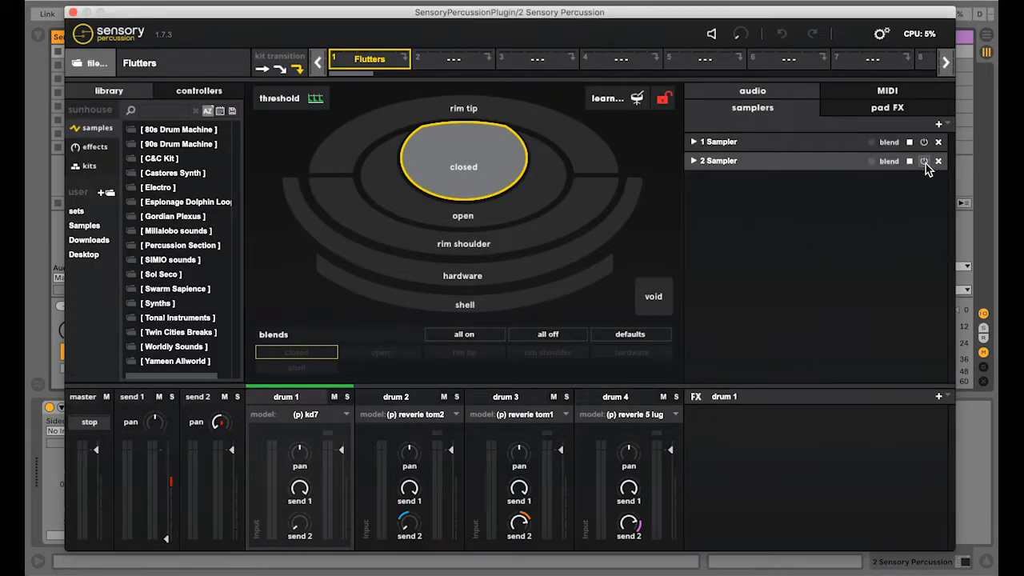
click(693, 160)
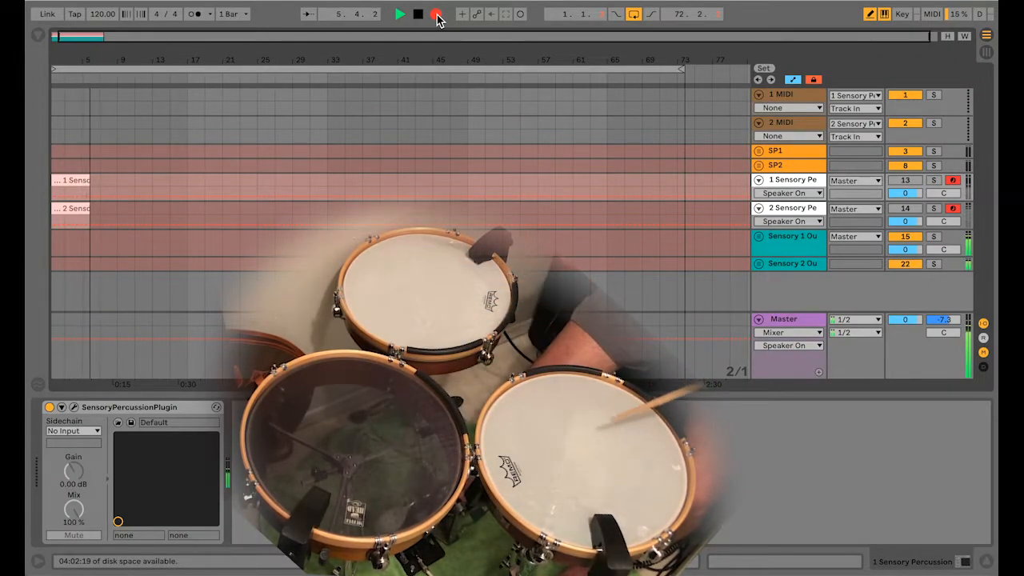
Step: Record both plugin instances' drum and send outputs onto their output tracks
click(417, 14)
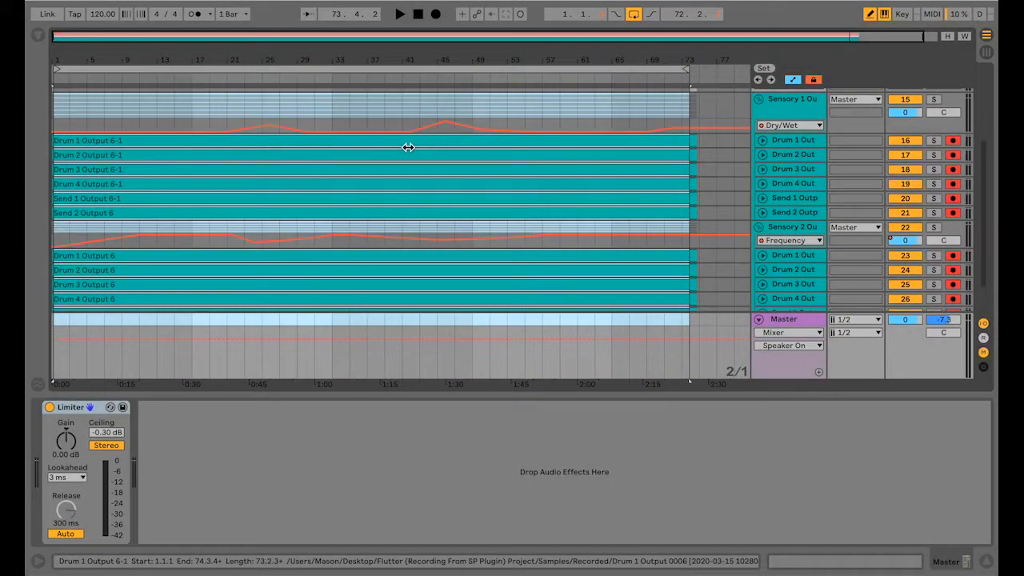
mouse_move(197, 144)
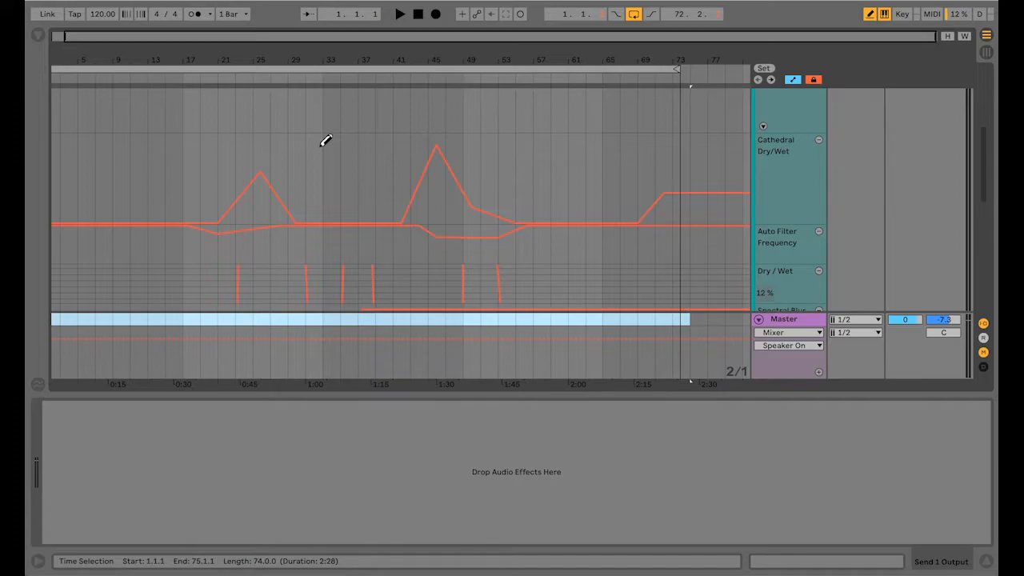
mouse_move(505, 148)
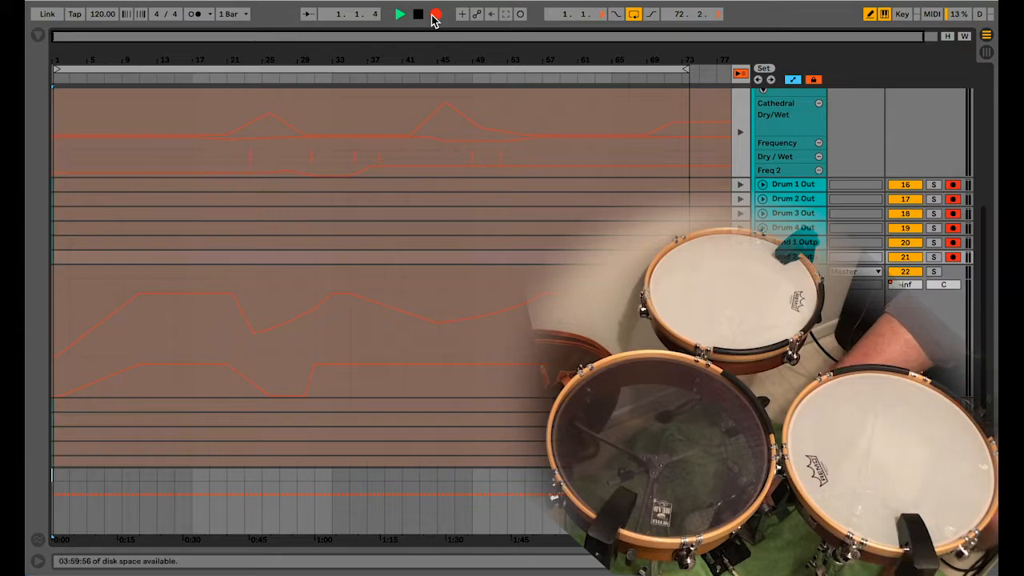
Step: Start recording a new live drum take over the automated effect curves
click(399, 14)
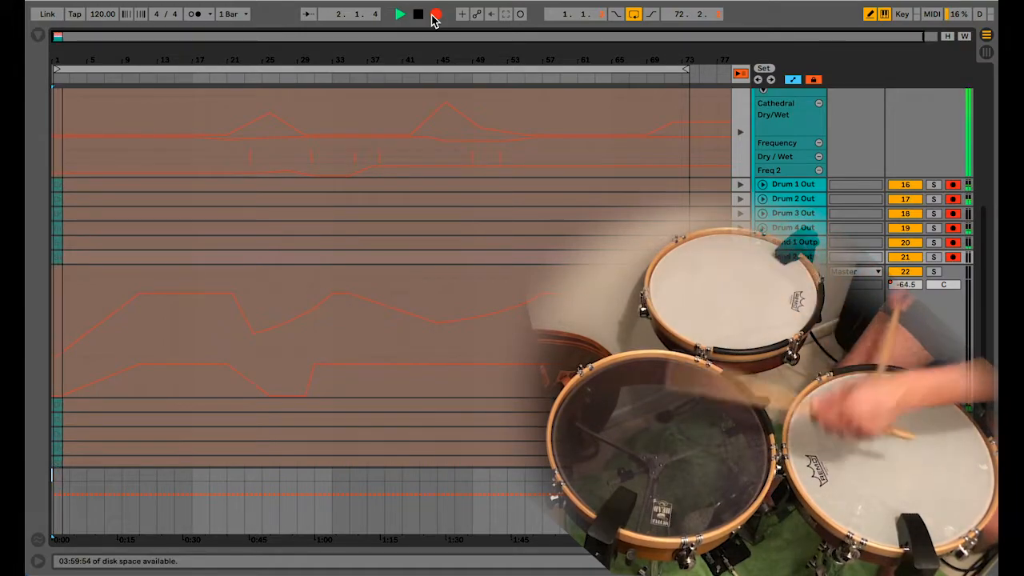